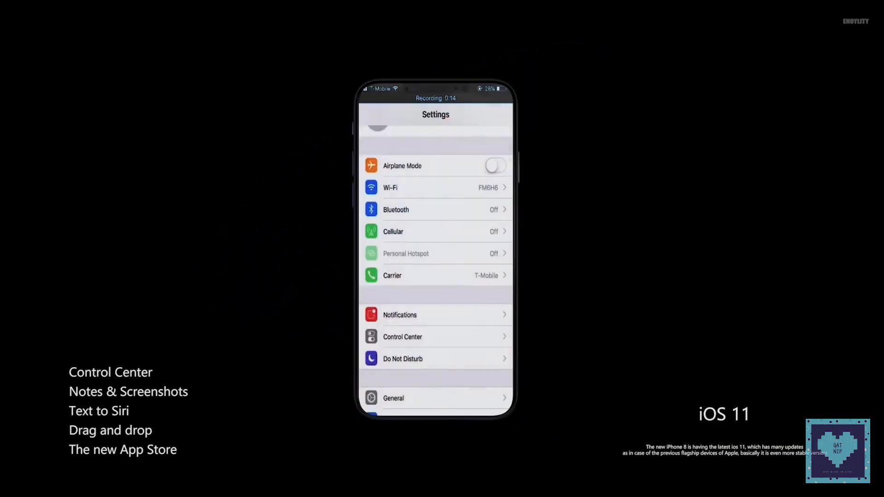
Step: Open Control Center customization to view included controls like Flashlight, Calculator and Screen Recording
left_click(403, 338)
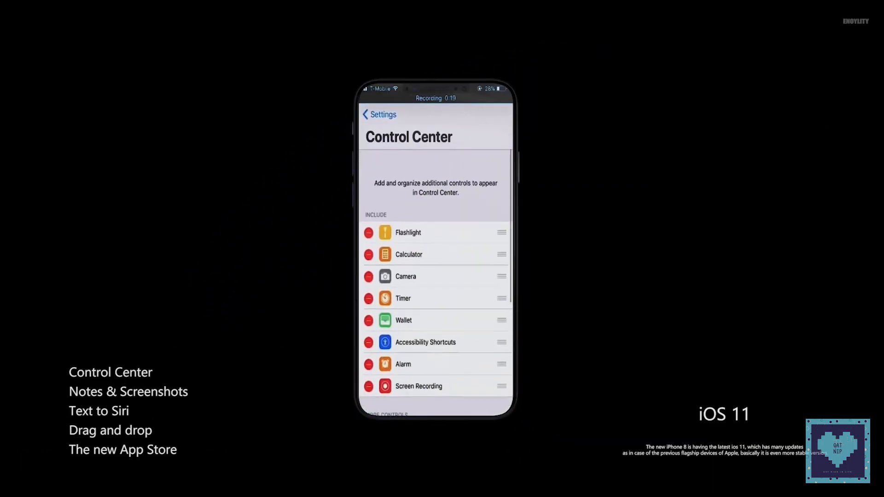